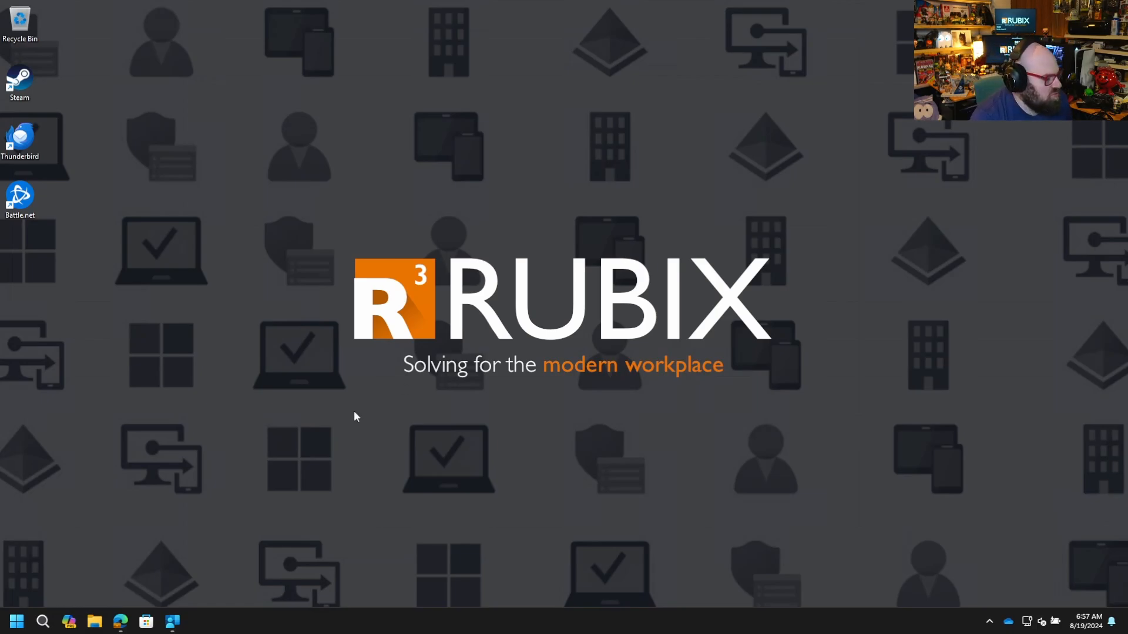
pyautogui.moveTo(18, 610)
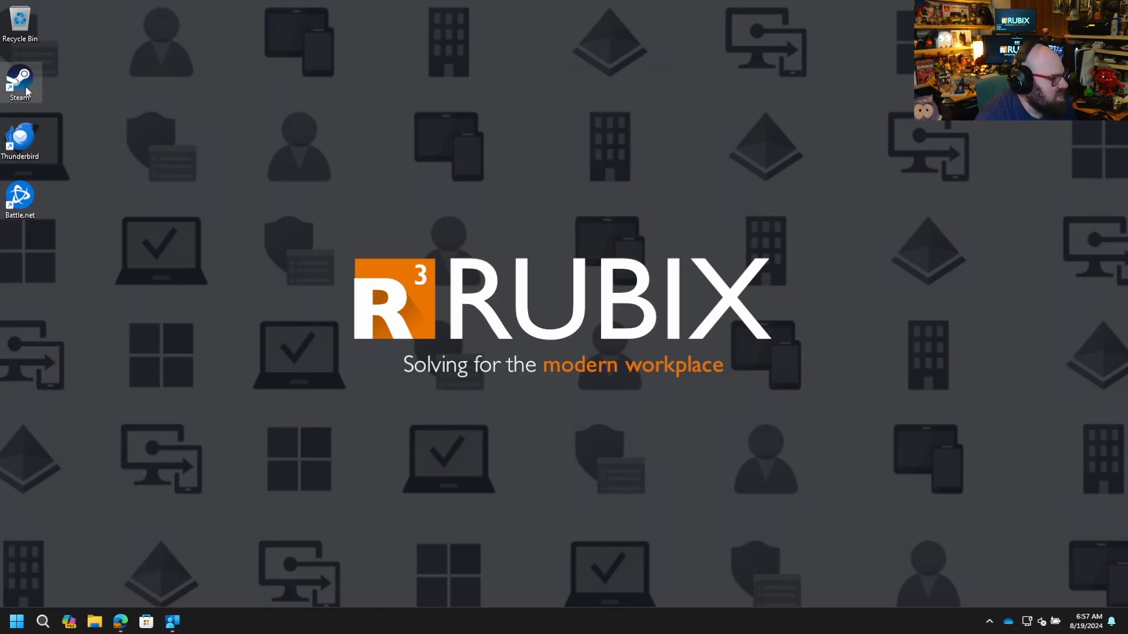
# Launch Thunderbird from its desktop shortcut so the email account setup window appears
pyautogui.doubleClick(20, 79)
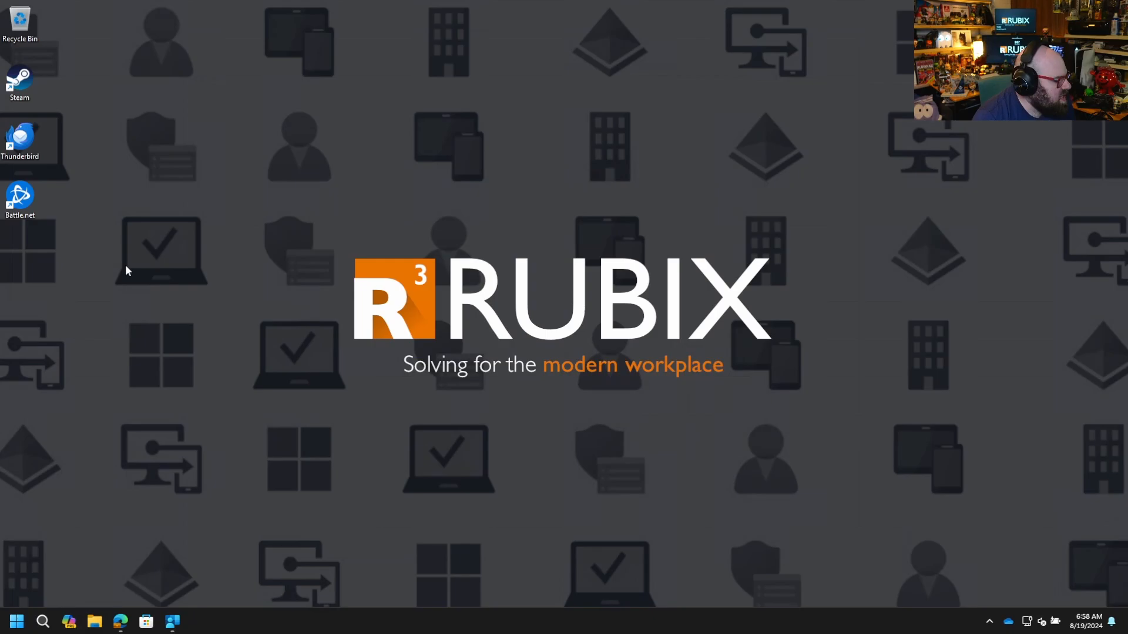
pyautogui.moveTo(77, 159)
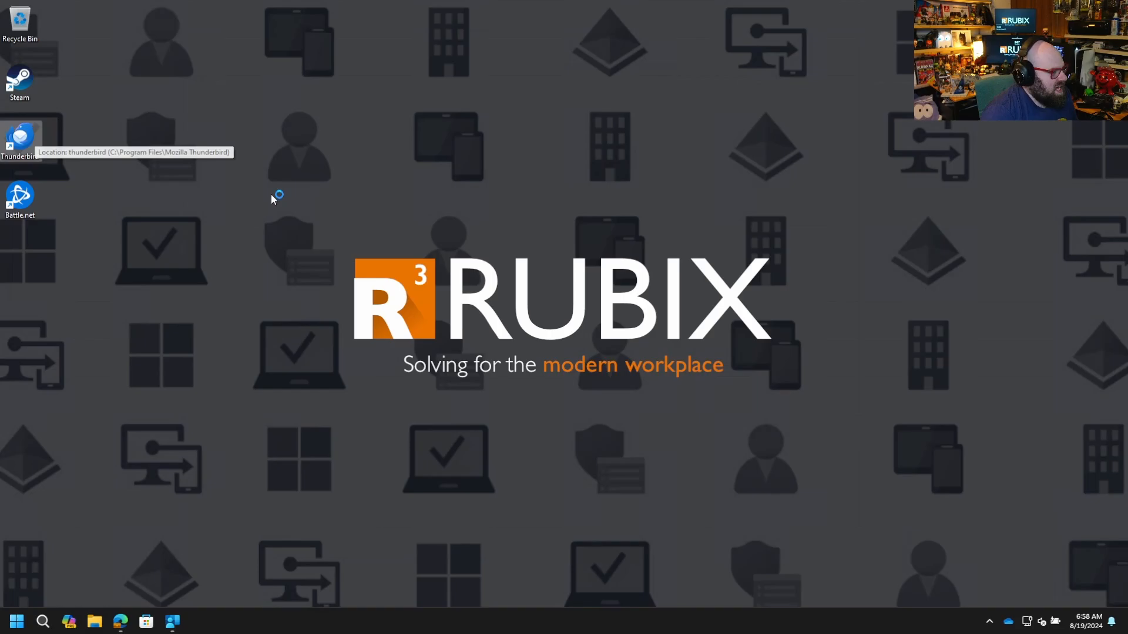
pyautogui.doubleClick(20, 140)
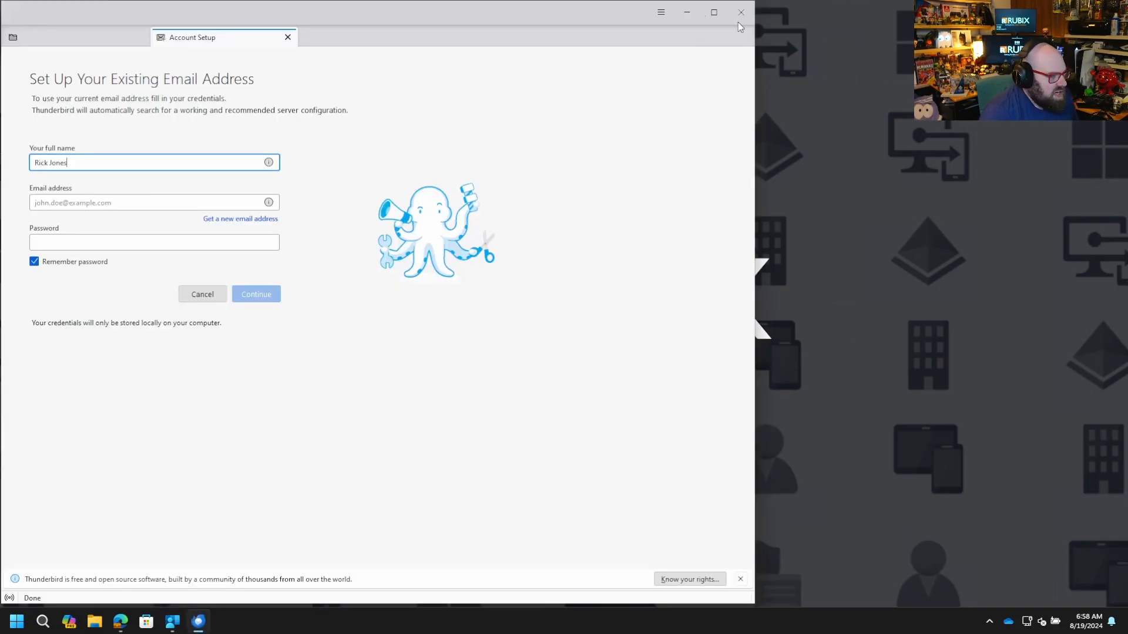
# Close Thunderbird, start Greenshot from Start search and dismiss its already-running warning
pyautogui.click(740, 12)
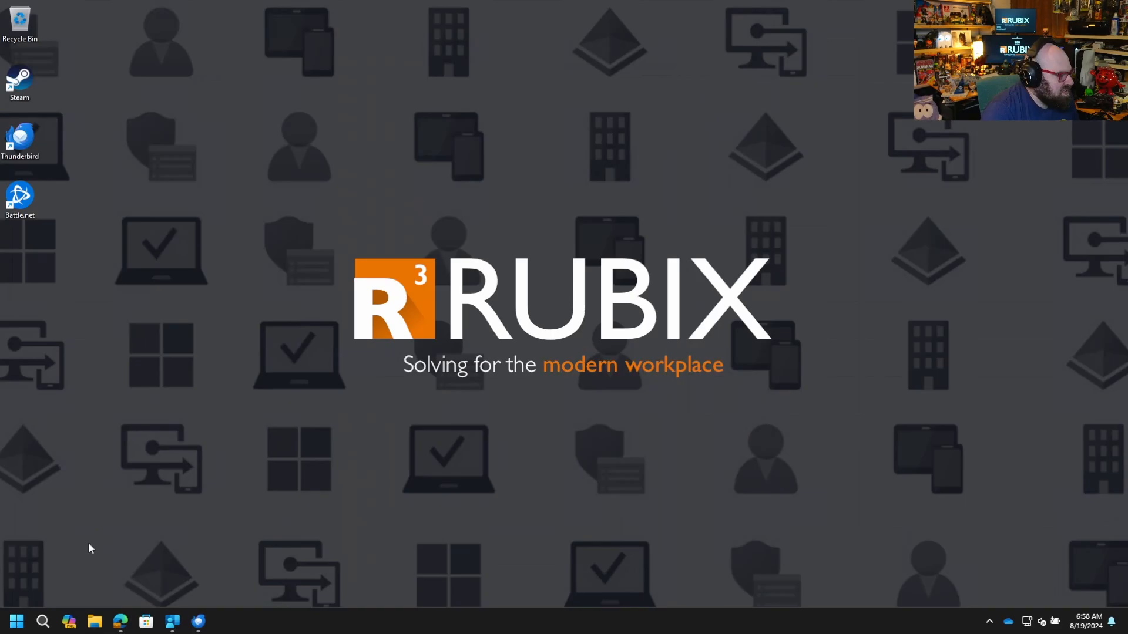
pyautogui.click(15, 620)
pyautogui.write('gree')
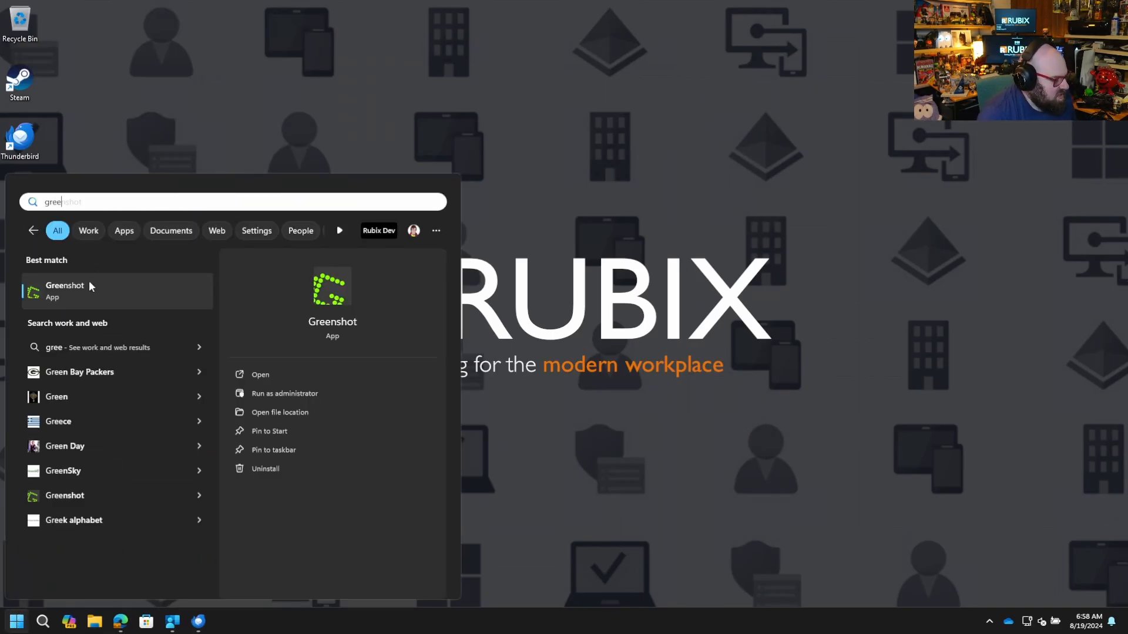
pyautogui.click(63, 290)
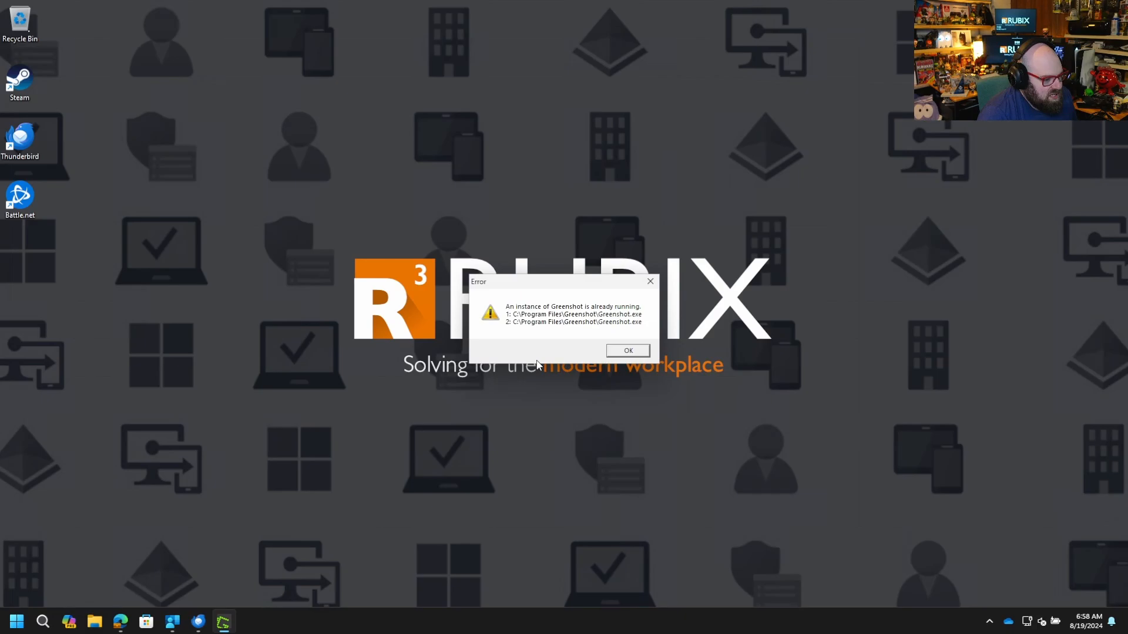
pyautogui.click(626, 350)
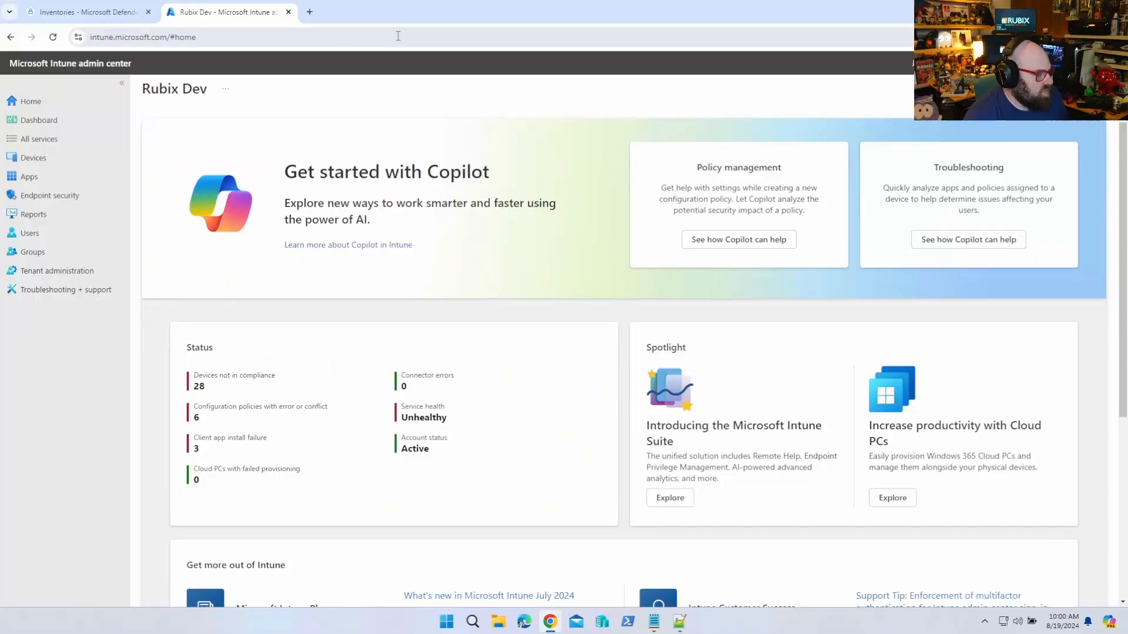
pyautogui.moveTo(33, 158)
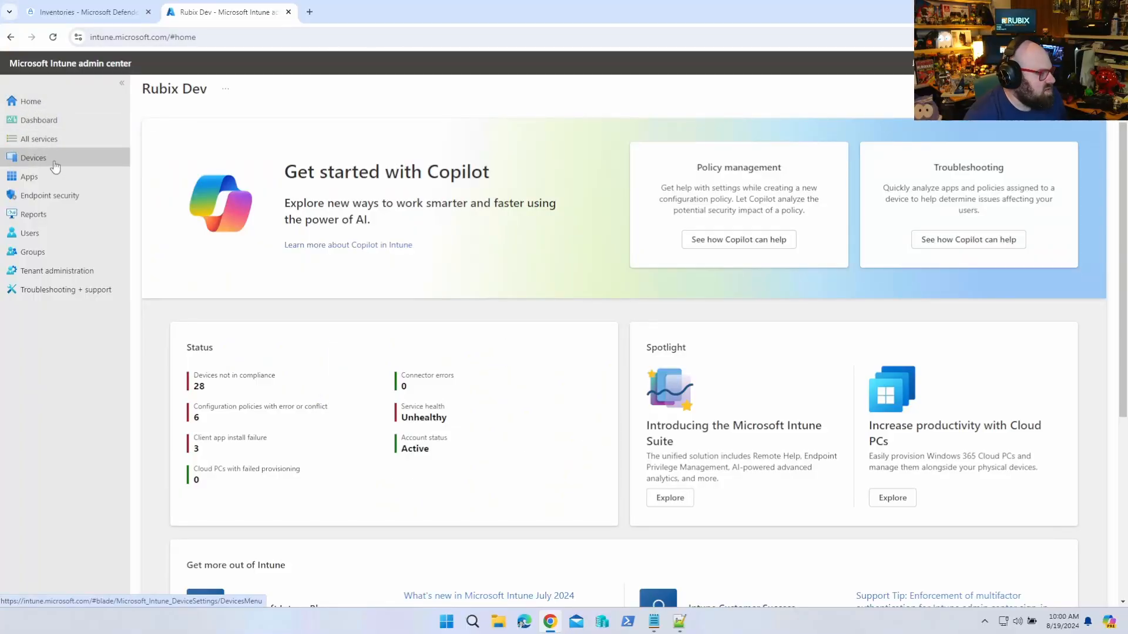
# Under Endpoint security, review the enabled Microsoft Defender for Endpoint connector settings
pyautogui.click(49, 195)
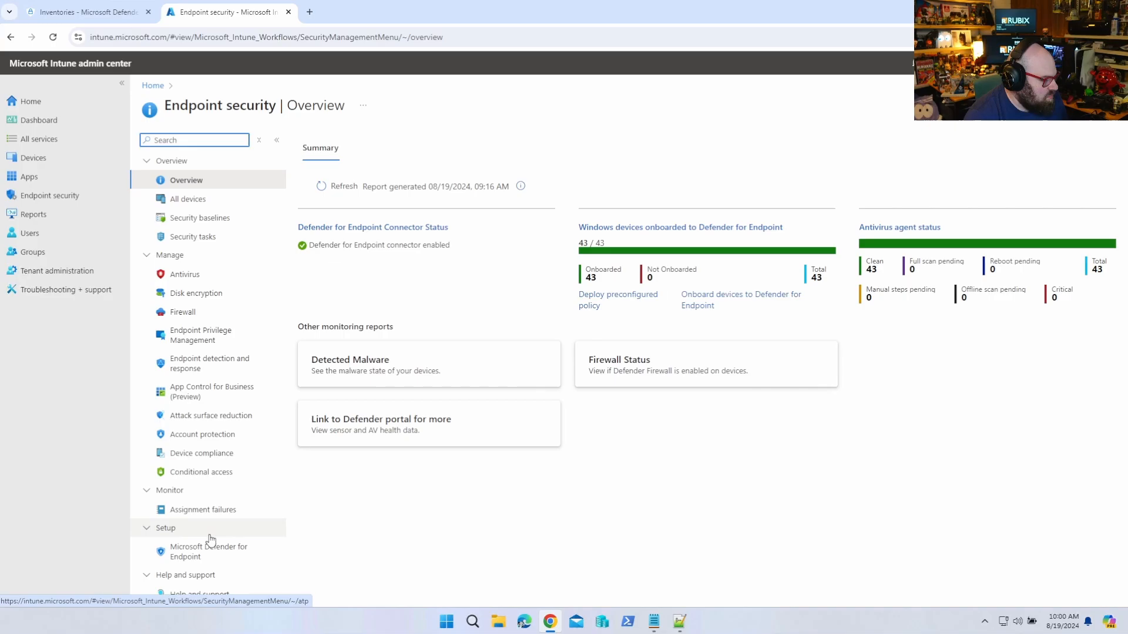
pyautogui.click(209, 552)
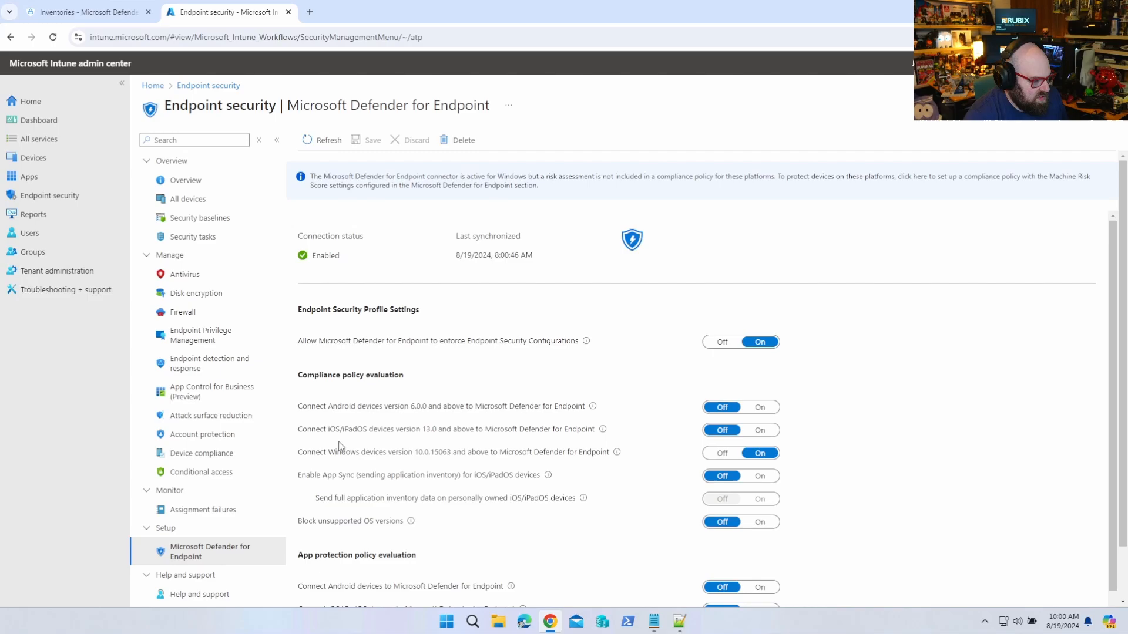
pyautogui.scroll(-3)
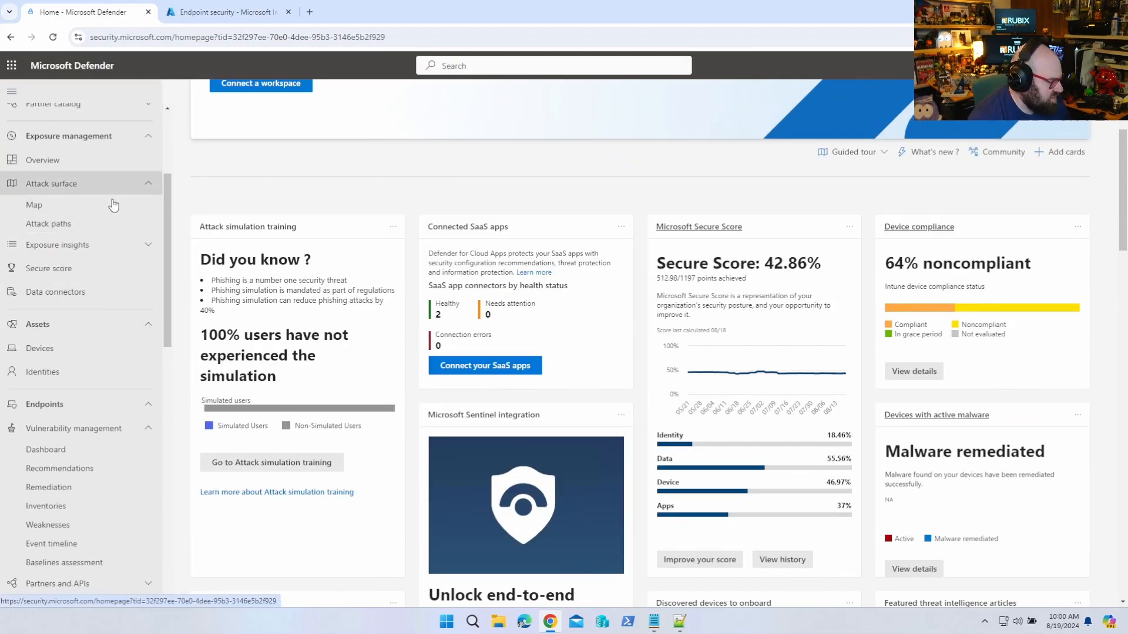
pyautogui.moveTo(40, 348)
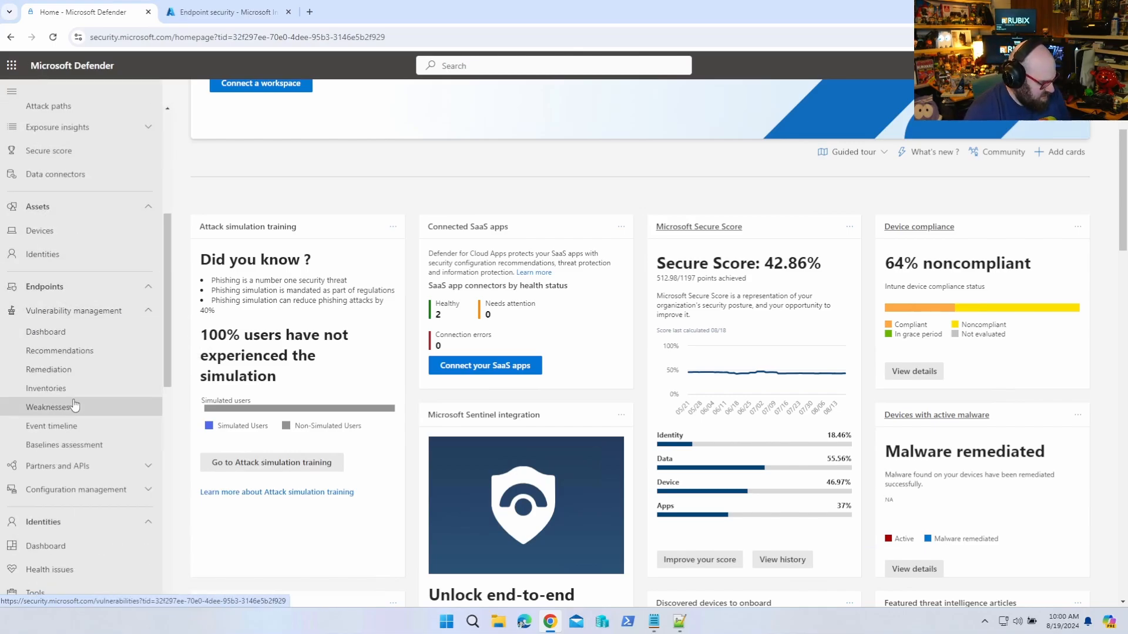
# Open Vulnerability management Inventories, listing 76 software items including Thunderbird
pyautogui.click(46, 389)
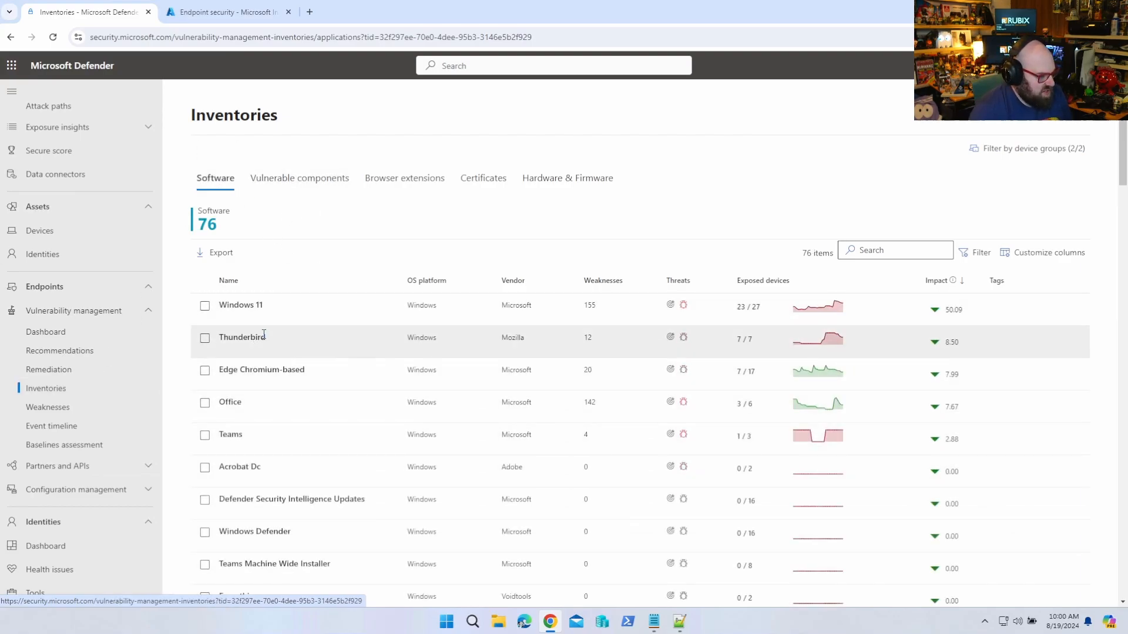
pyautogui.moveTo(598, 345)
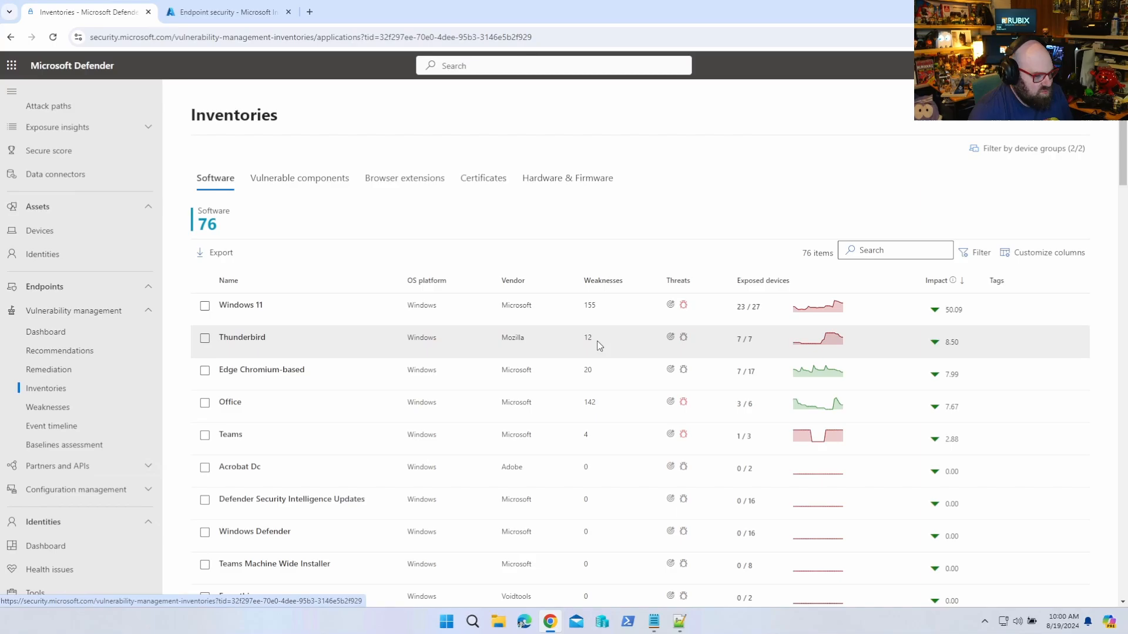
pyautogui.moveTo(770, 344)
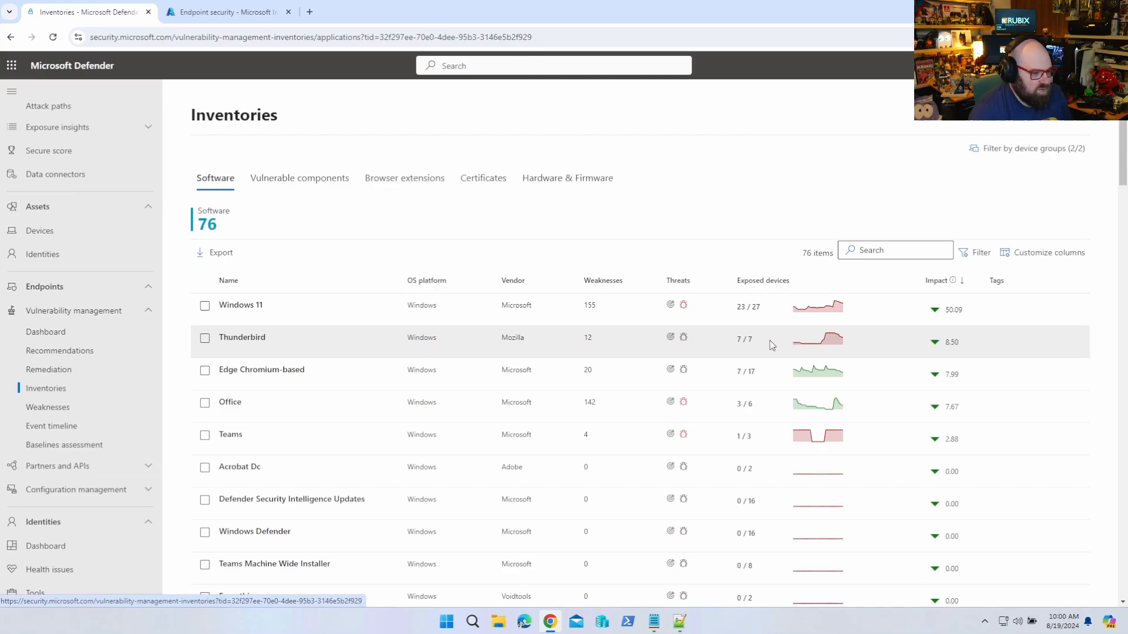
pyautogui.moveTo(806, 347)
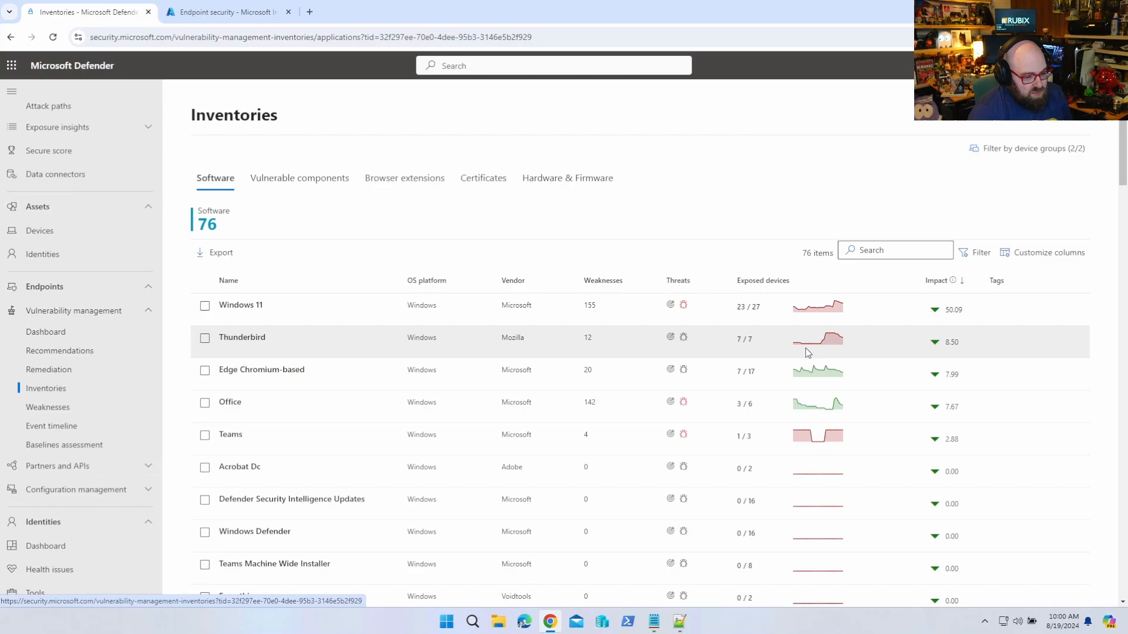
pyautogui.click(242, 337)
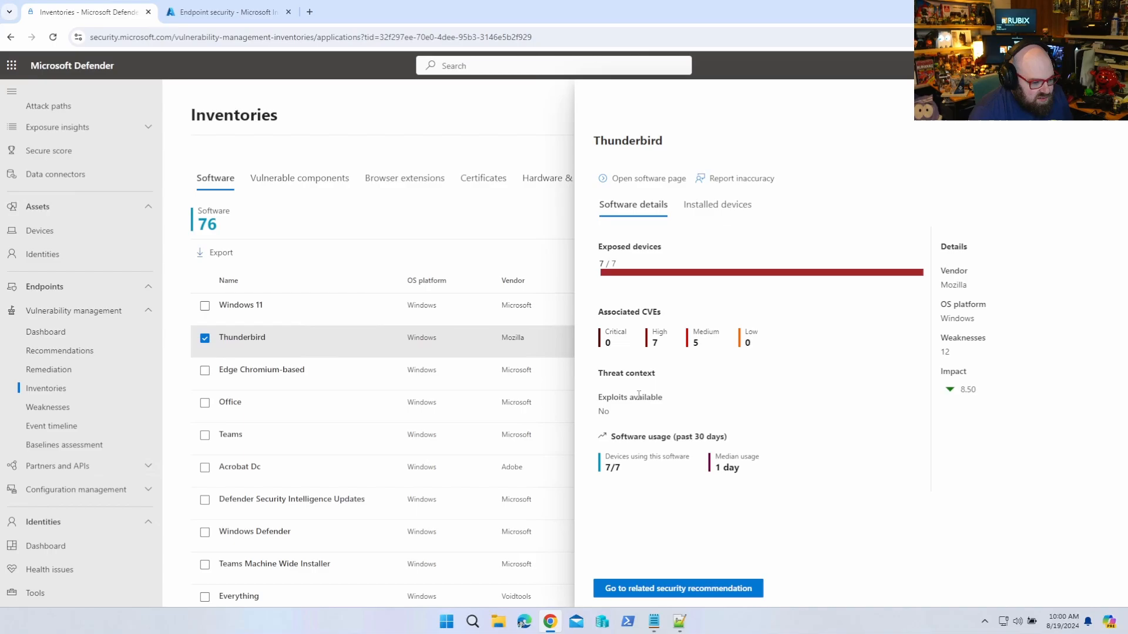
pyautogui.moveTo(649, 179)
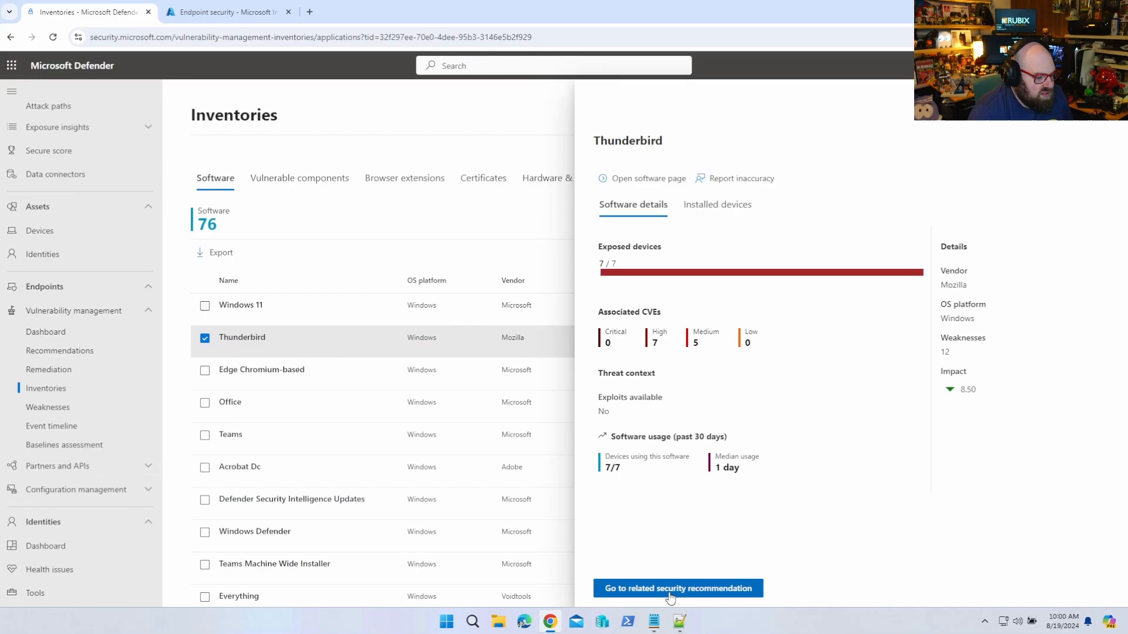
pyautogui.moveTo(770, 250)
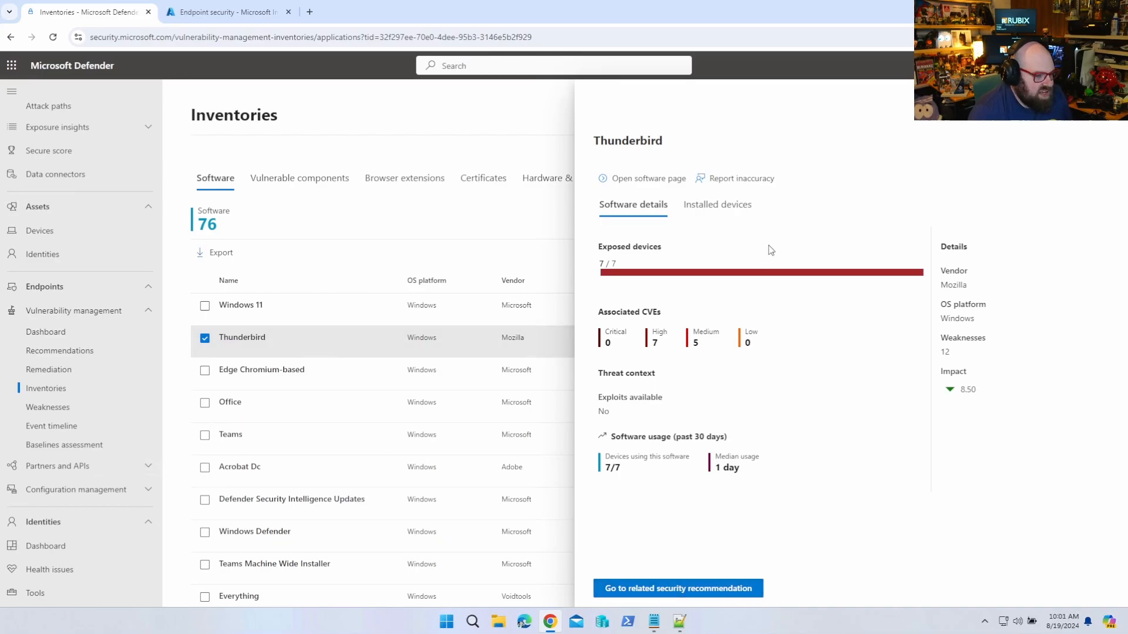
pyautogui.click(717, 204)
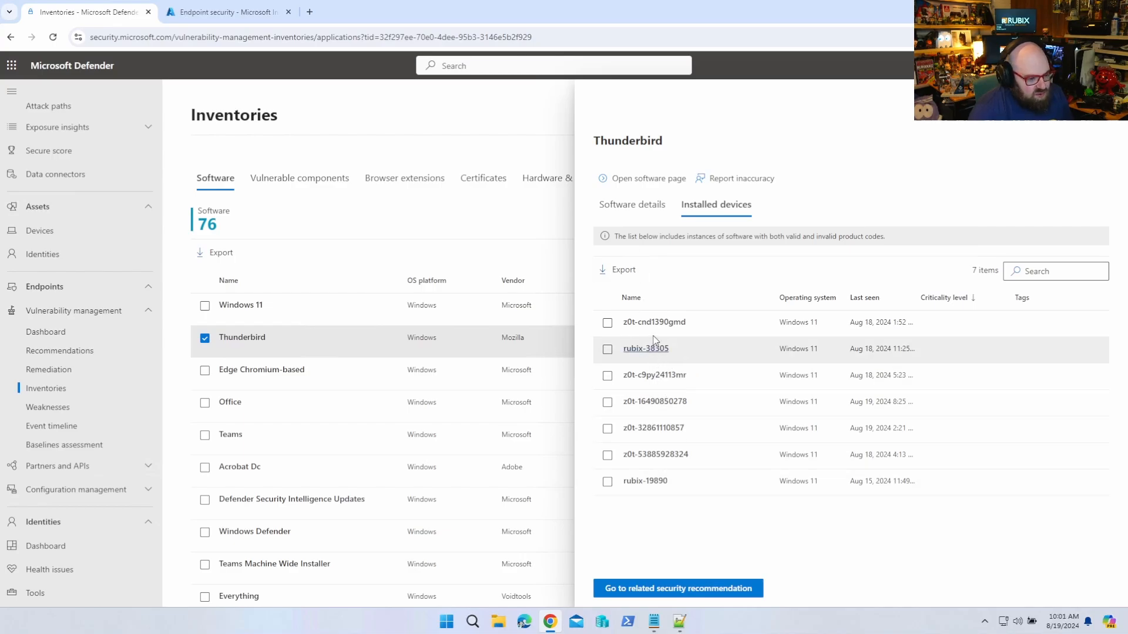
pyautogui.moveTo(742, 446)
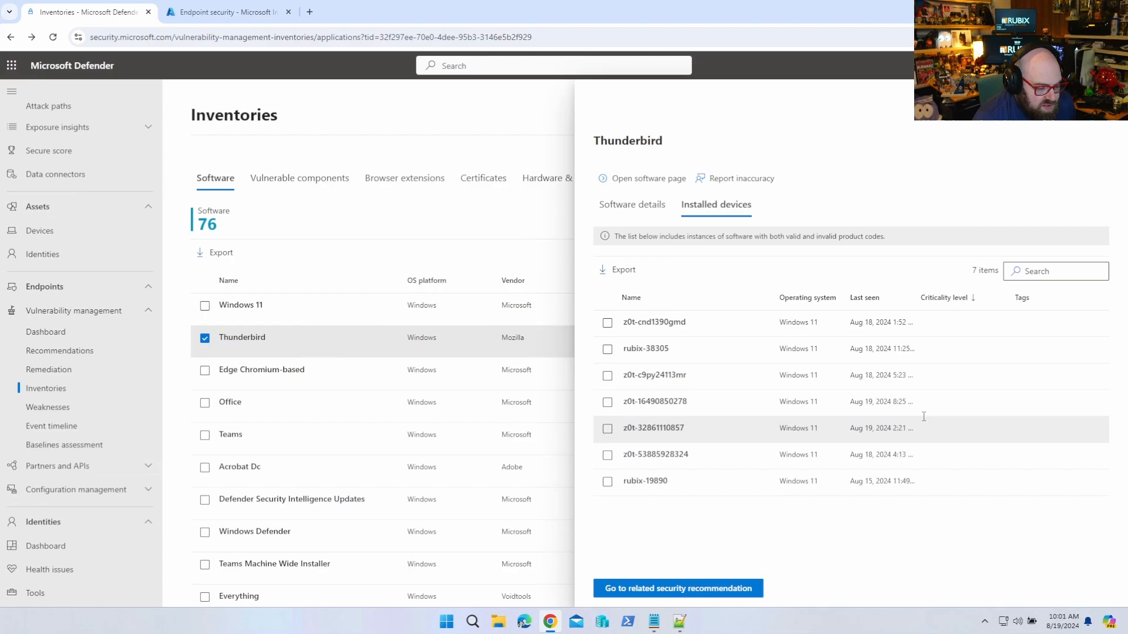
pyautogui.moveTo(752, 454)
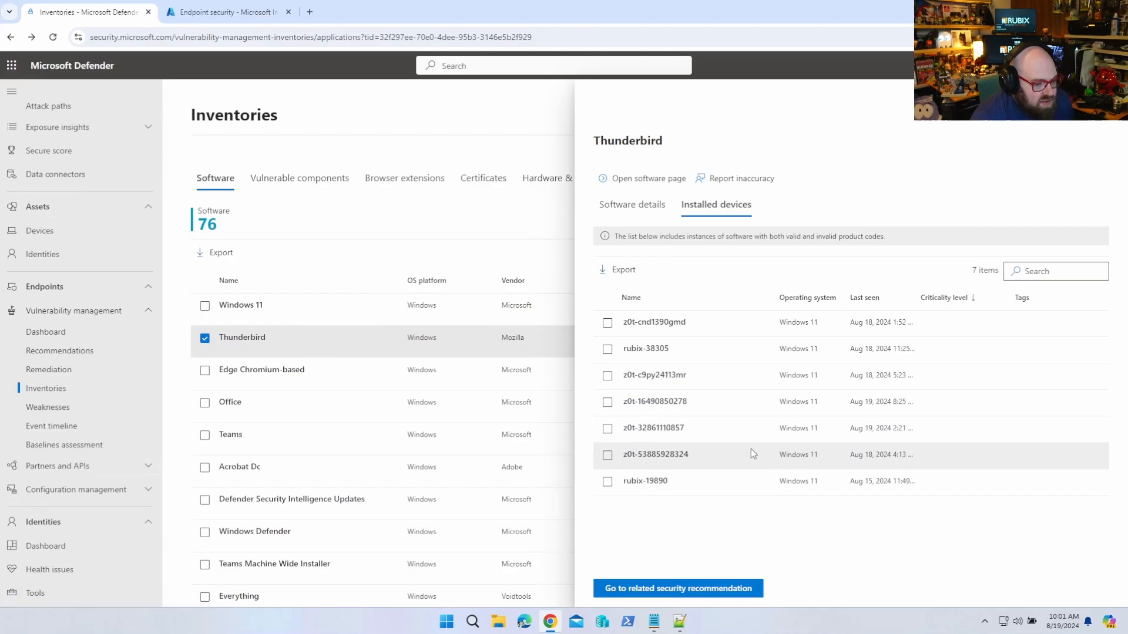
pyautogui.click(654, 454)
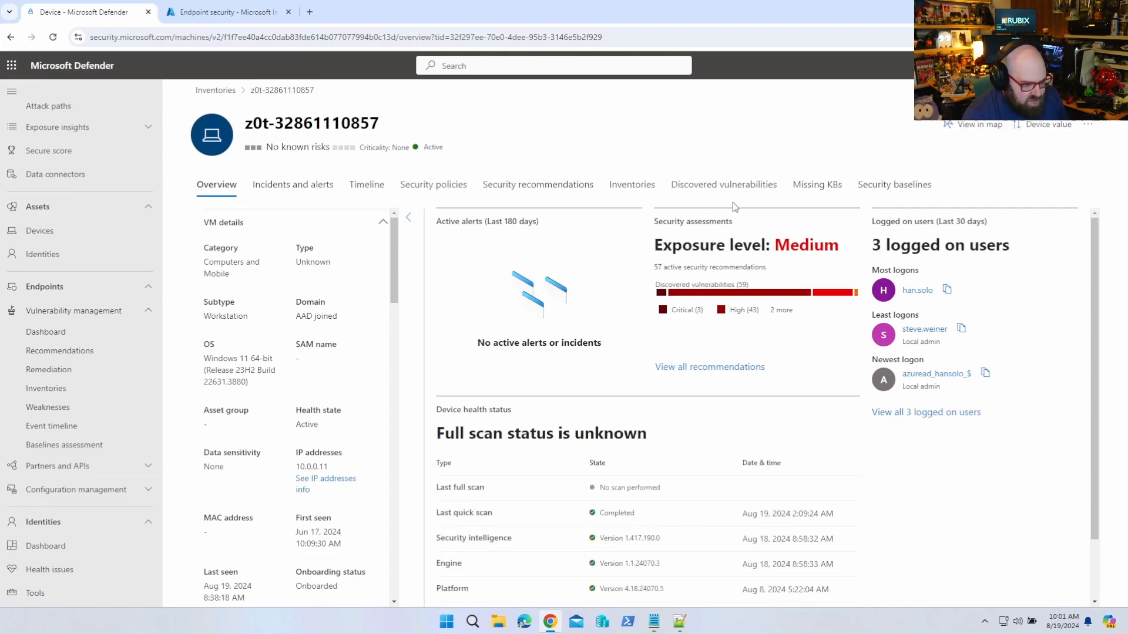
# In the device's software inventory, reveal Thunderbird's software evidence file path
pyautogui.click(630, 184)
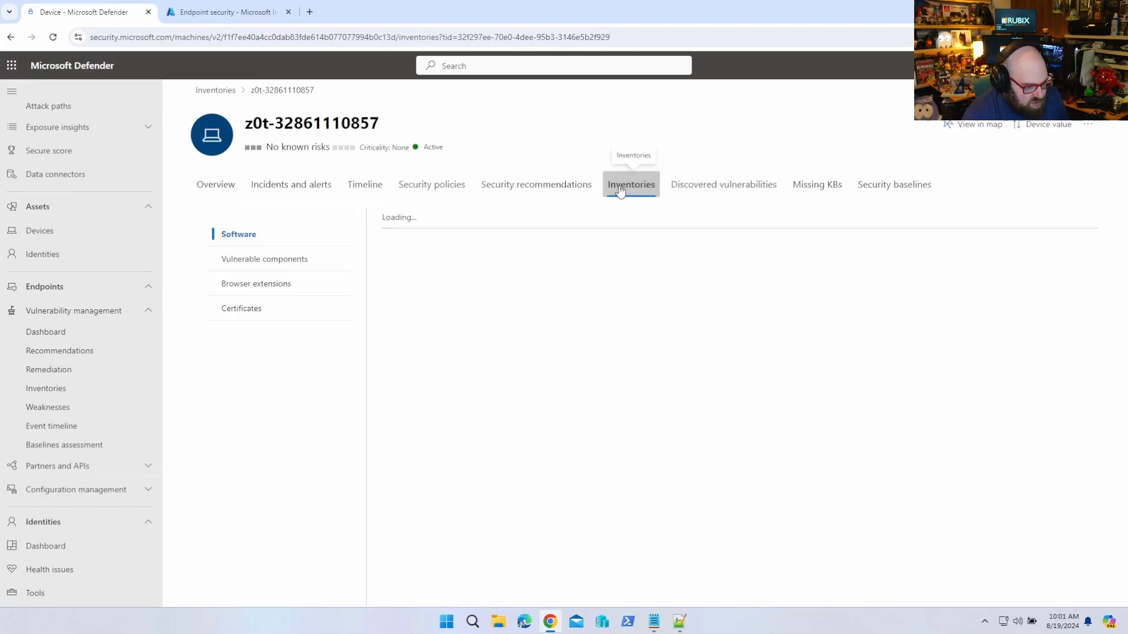
pyautogui.click(434, 329)
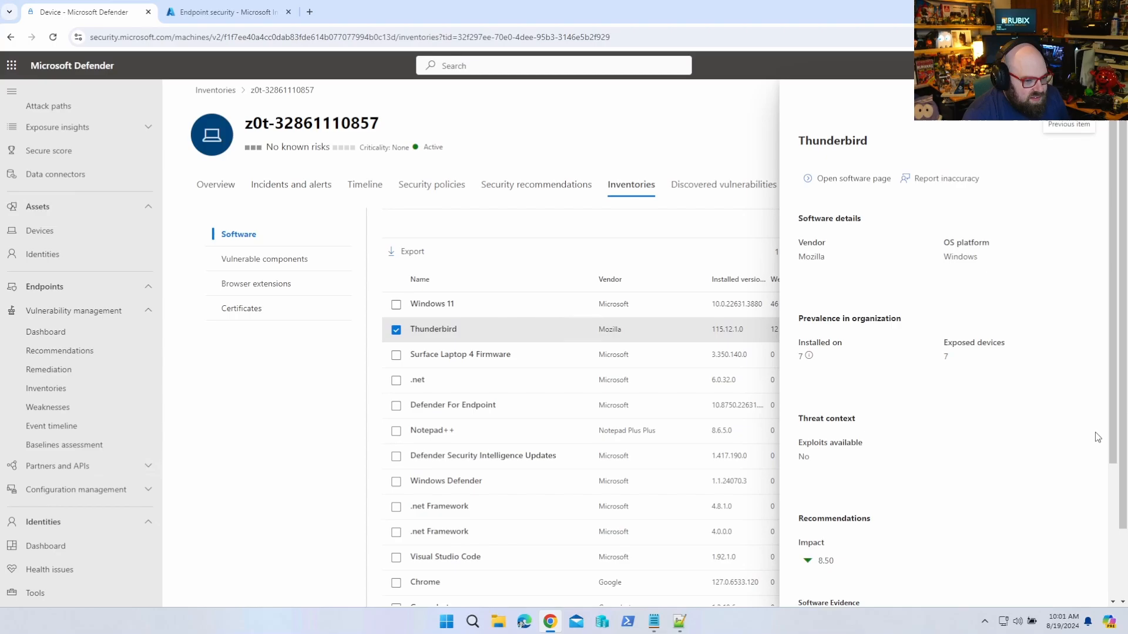
pyautogui.scroll(-3)
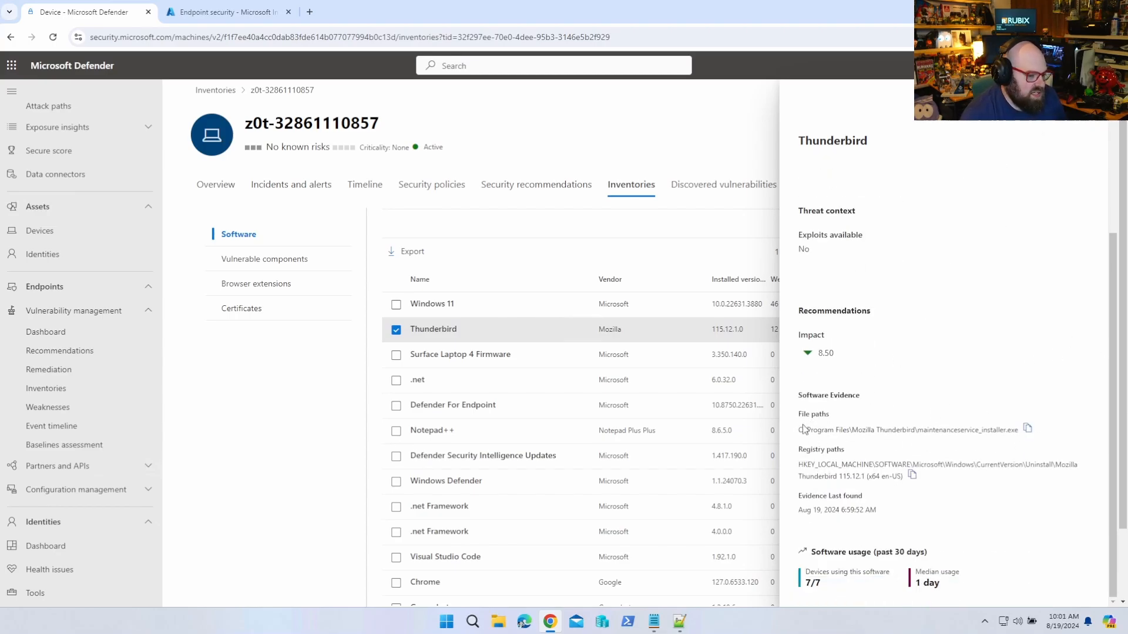
pyautogui.moveTo(800, 430); pyautogui.dragTo(844, 448)
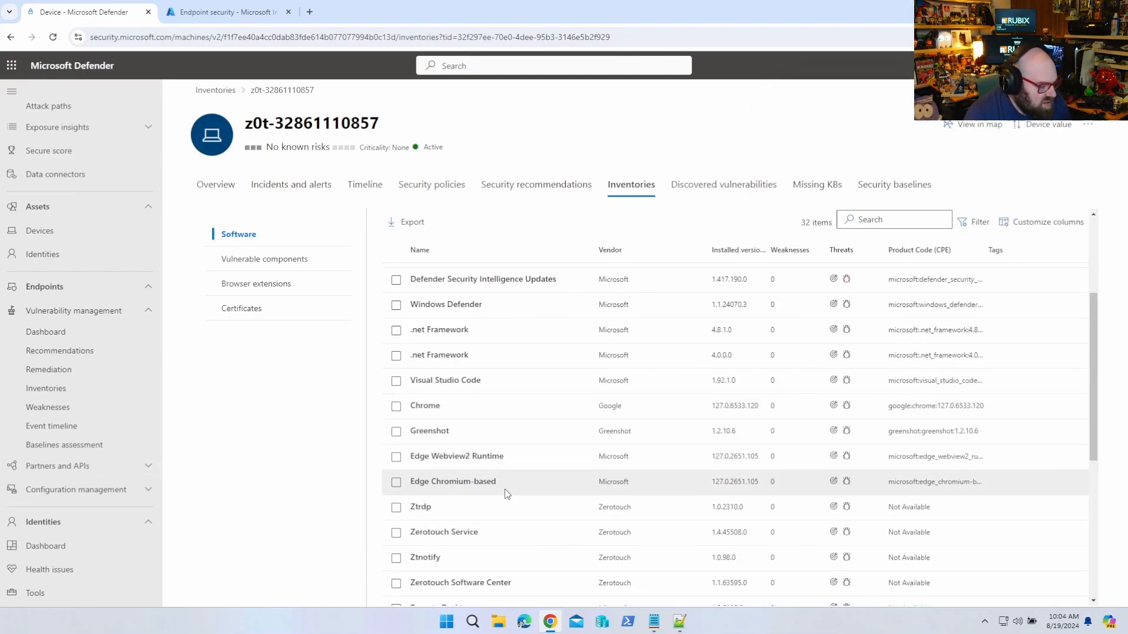
# Reveal Greenshot's software evidence file path on the same device
pyautogui.click(430, 430)
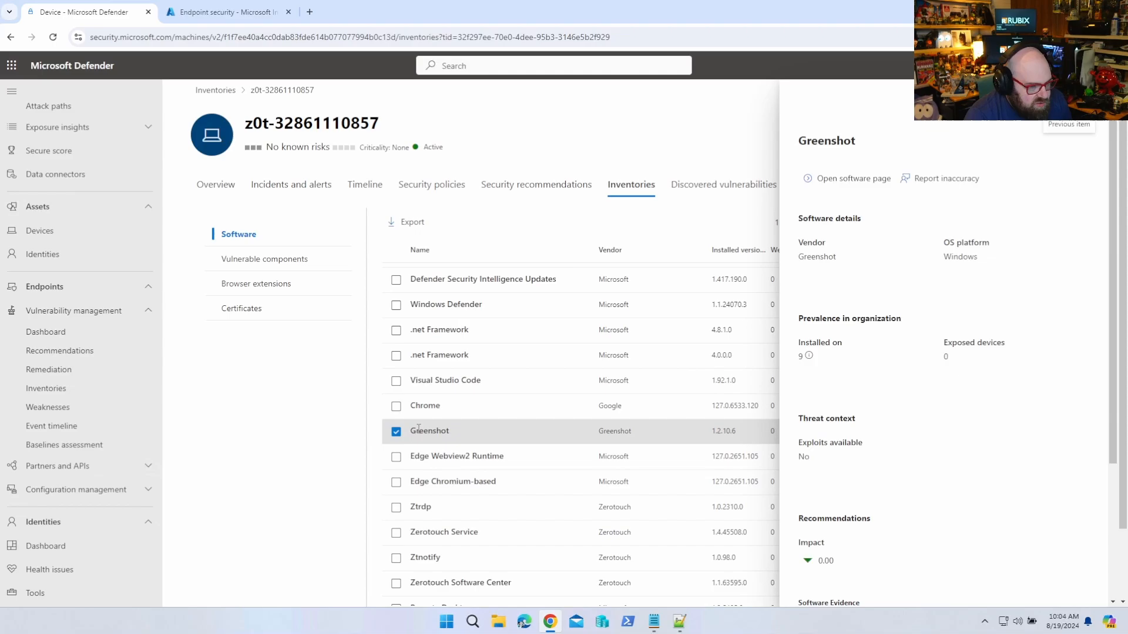
pyautogui.scroll(-3)
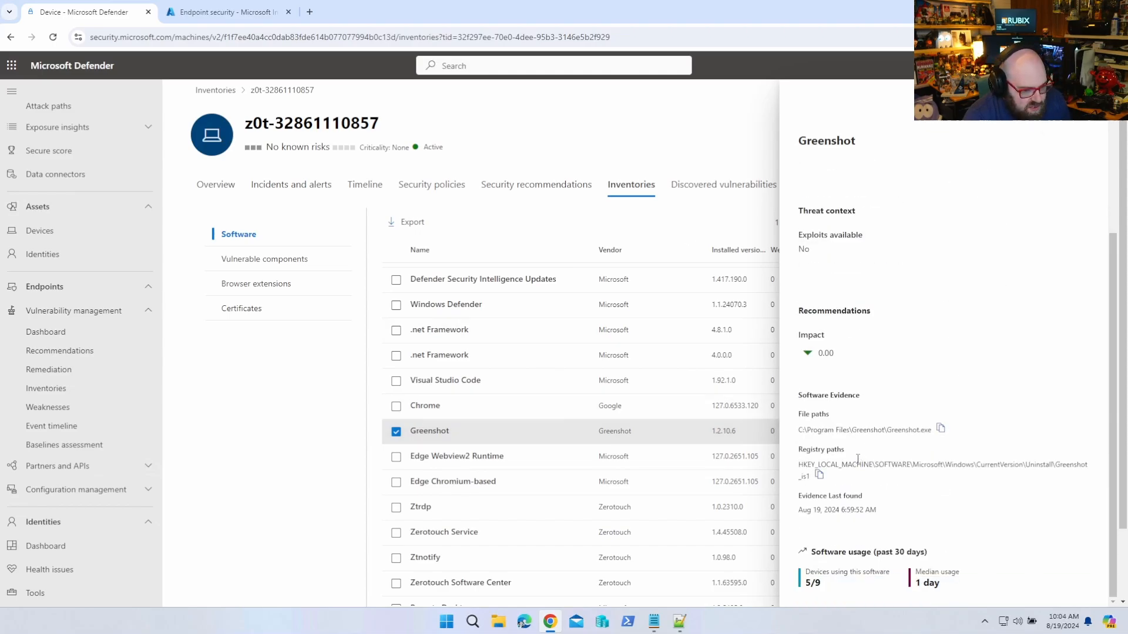
pyautogui.moveTo(870, 454)
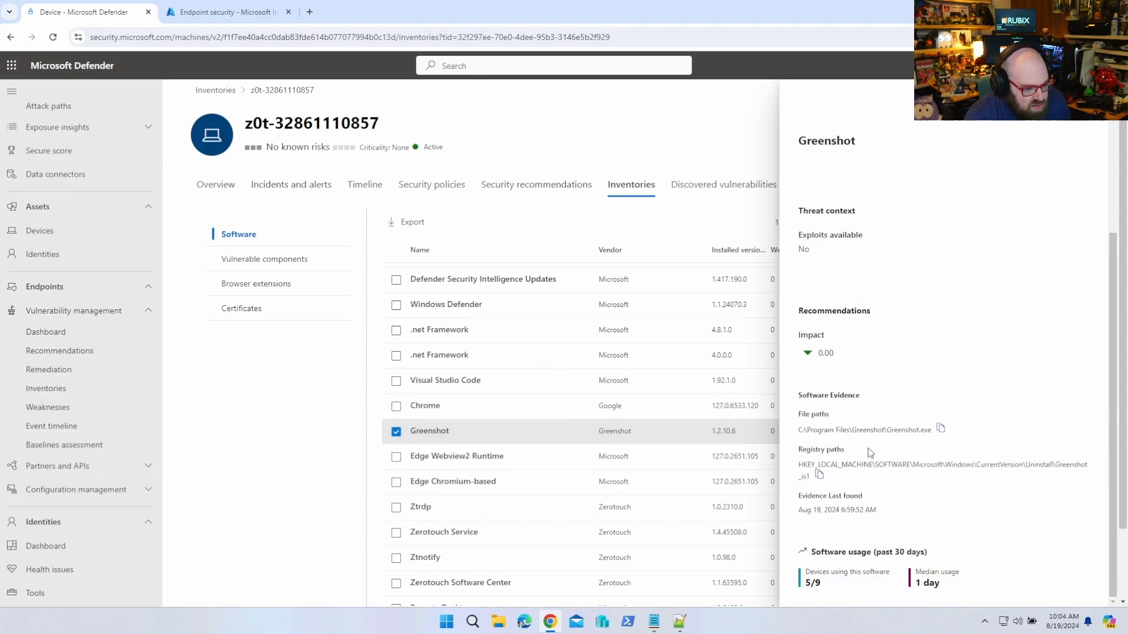